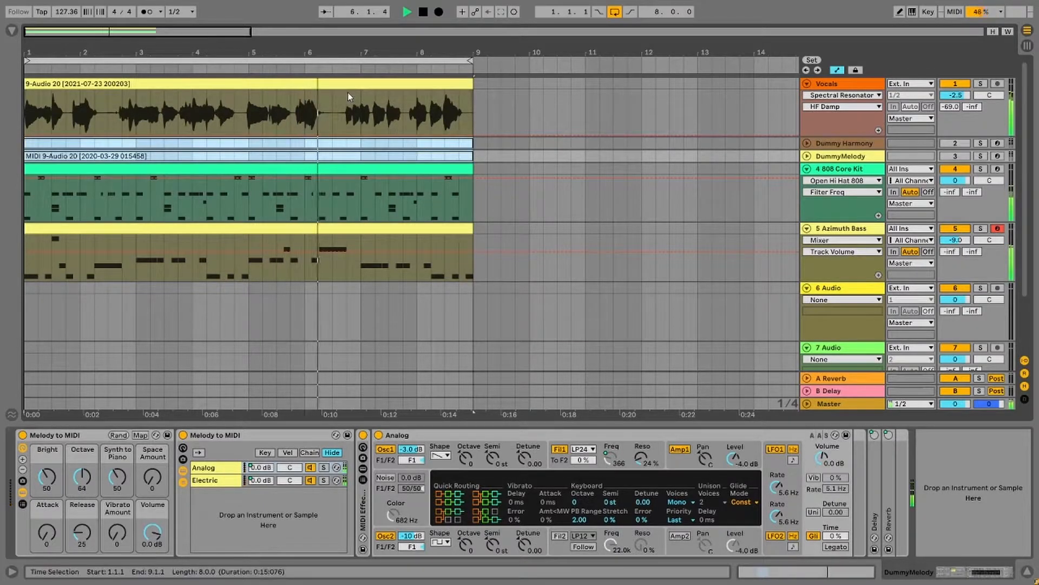
- Select the Vocals clip to show the Vocals track's device chain
{"action": "left_click", "coordinate": [830, 83]}
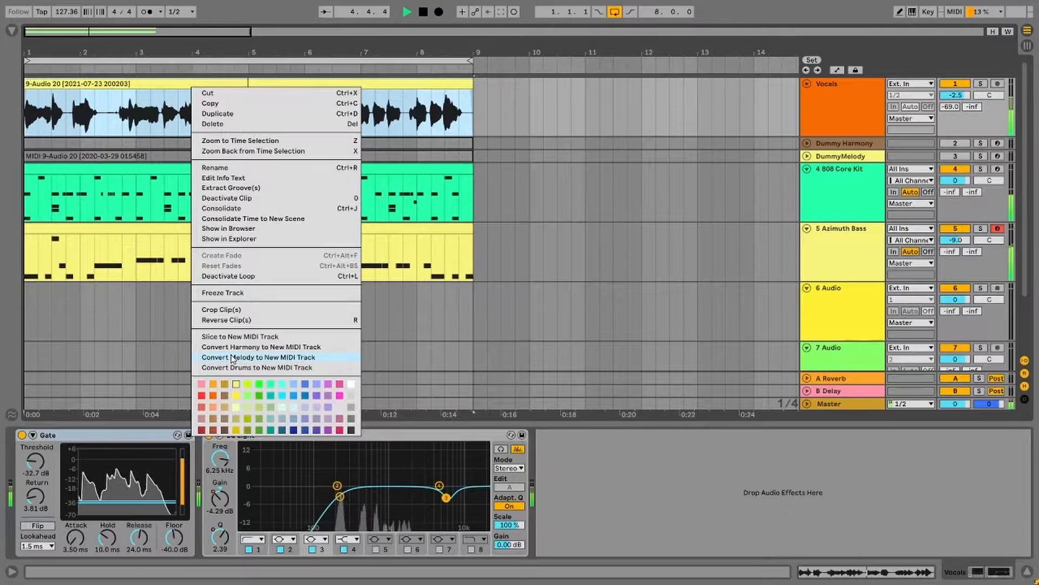
- Convert the Vocals clip's sung melody into a new 'Melody to MIDI' track
{"action": "left_click", "coordinate": [253, 357]}
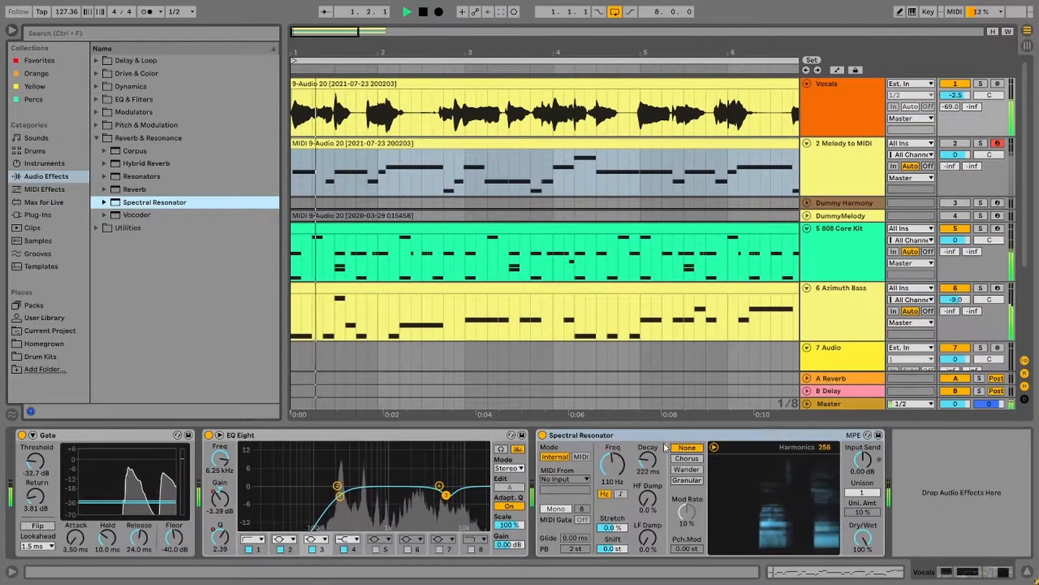
- Switch Spectral Resonator to MIDI mode, taking notes from 2-Melody to MIDI
{"action": "left_click", "coordinate": [406, 13]}
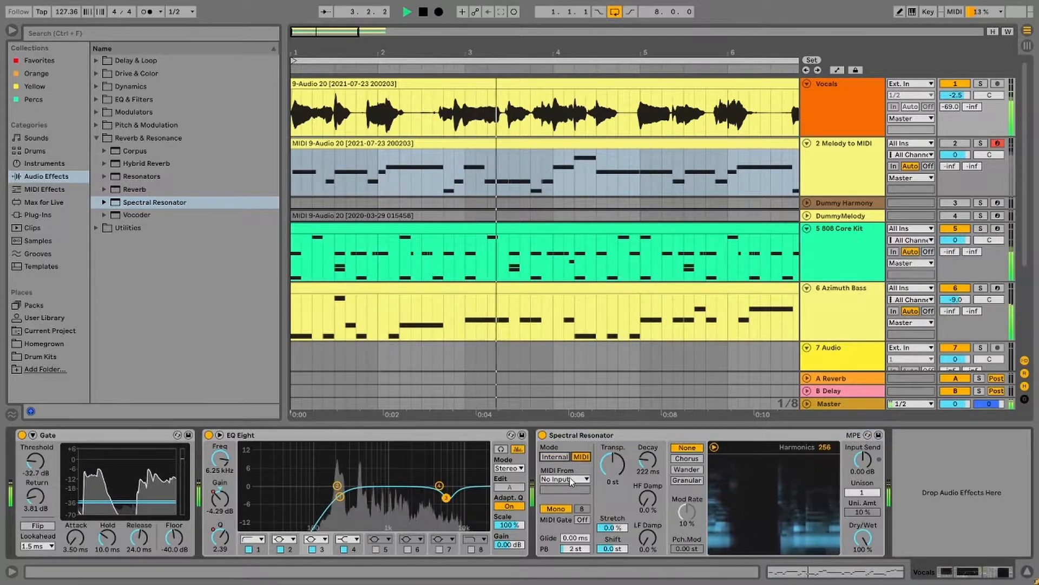
{"action": "left_click", "coordinate": [565, 479]}
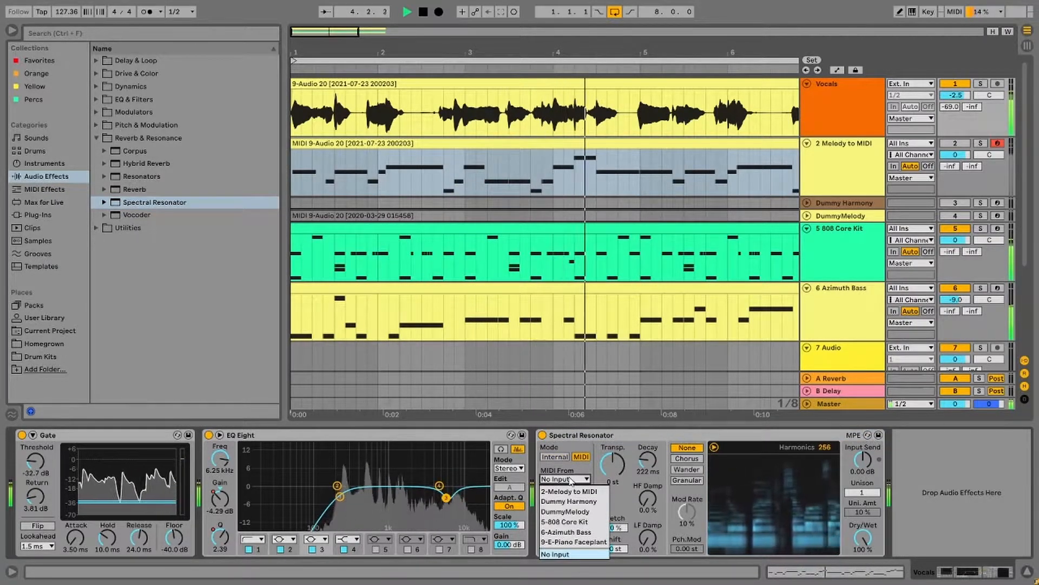
{"action": "left_click", "coordinate": [567, 491]}
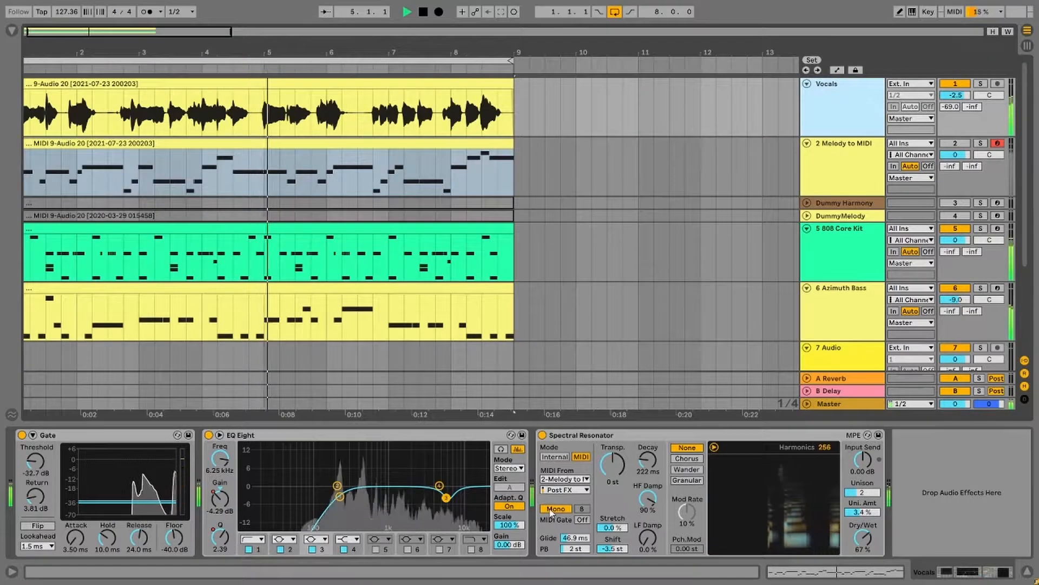
- Change a setting in the Vocals track's Spectral Resonator panel
{"action": "left_click", "coordinate": [555, 508]}
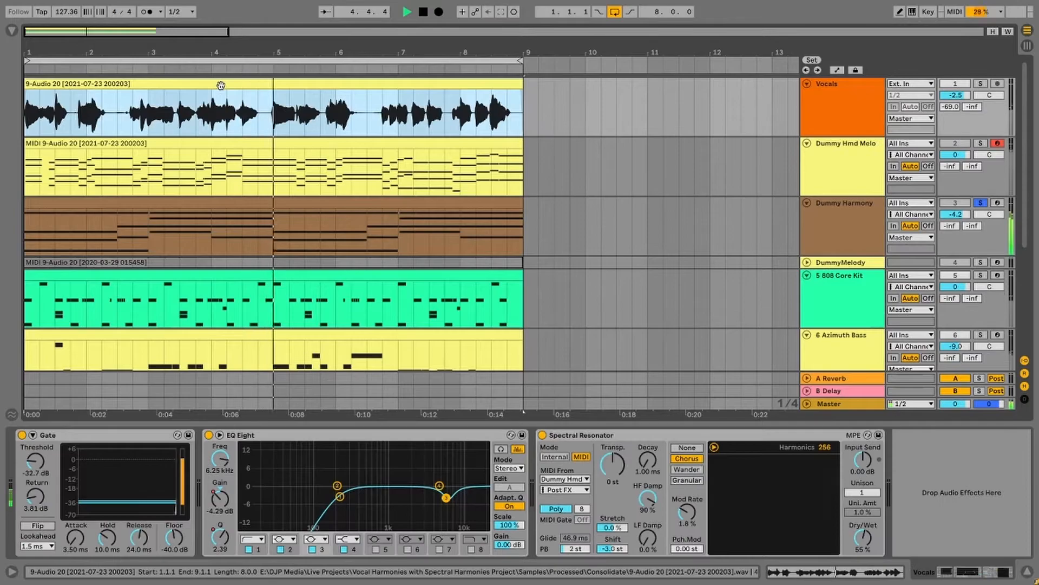
- Change the resonator's MIDI From source to the Dummy Harmony track
{"action": "left_click", "coordinate": [565, 479]}
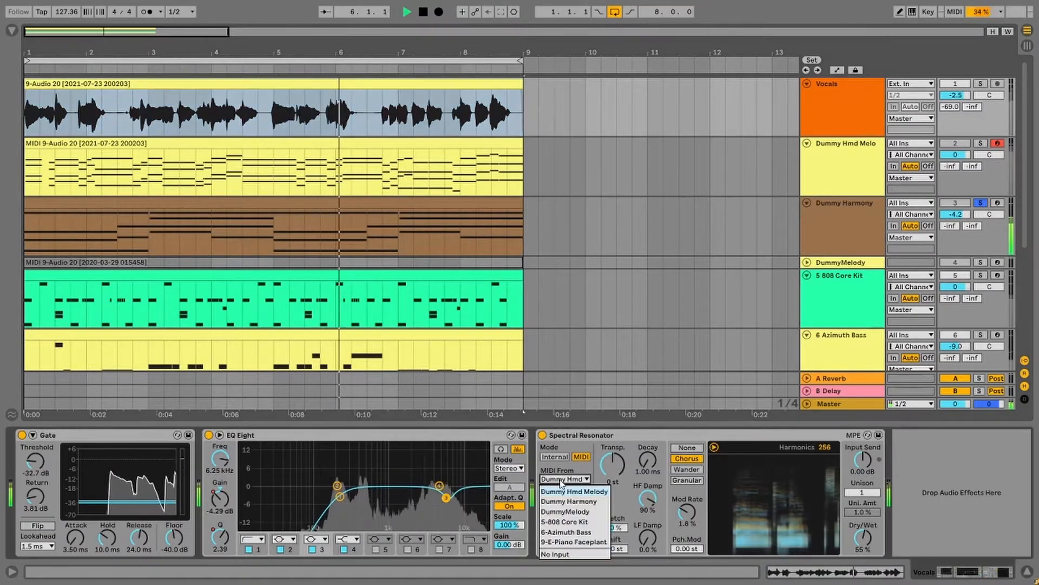
{"action": "left_click", "coordinate": [569, 491]}
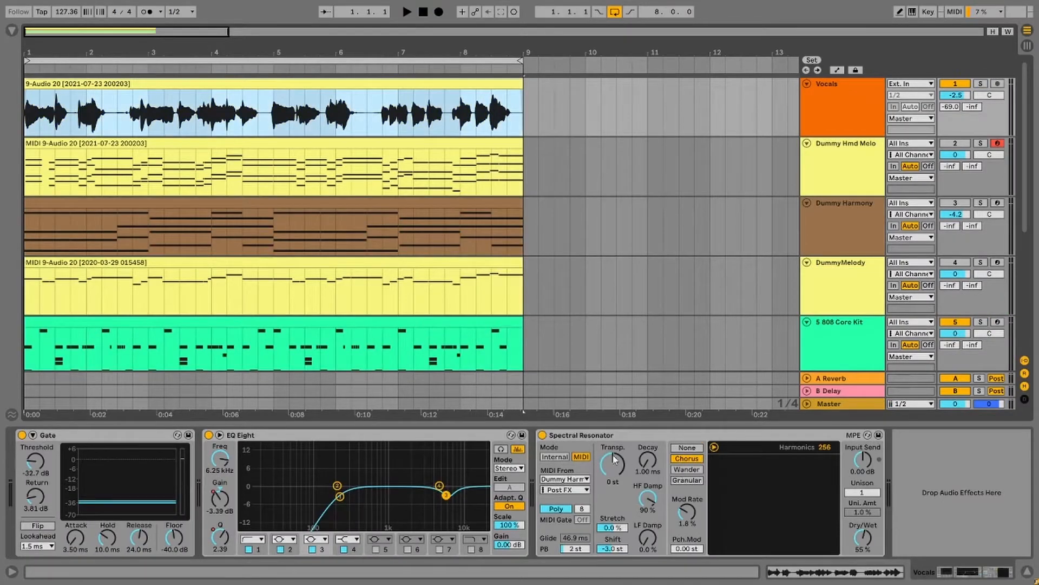
- Operate the Spectral Resonator's MIDI From source control
{"action": "left_click", "coordinate": [564, 478]}
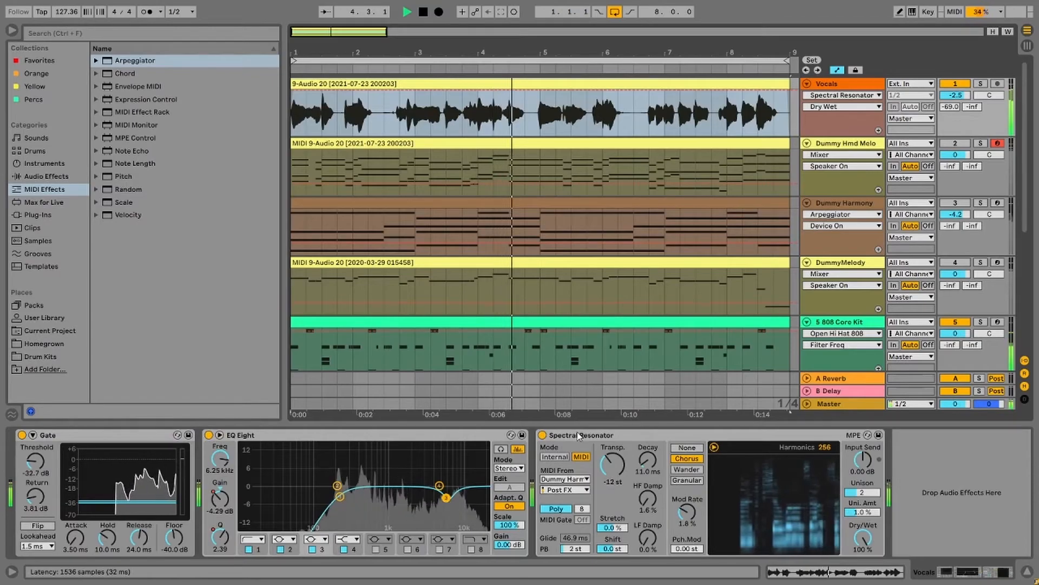
- Group the resonator into a rack and feed the second resonator from DummyMelody
{"action": "right_click", "coordinate": [581, 435]}
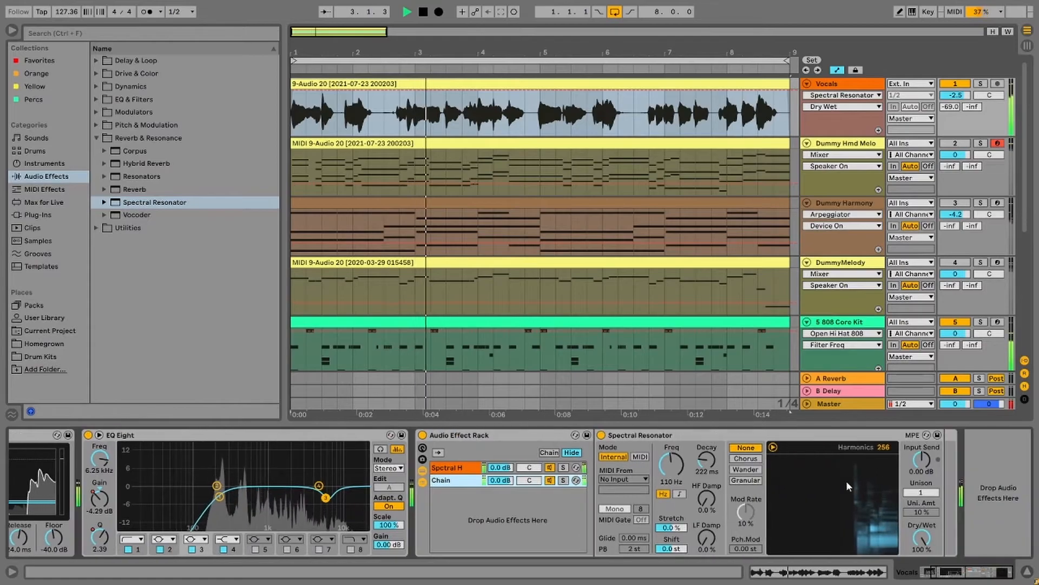
{"action": "left_click", "coordinate": [624, 478]}
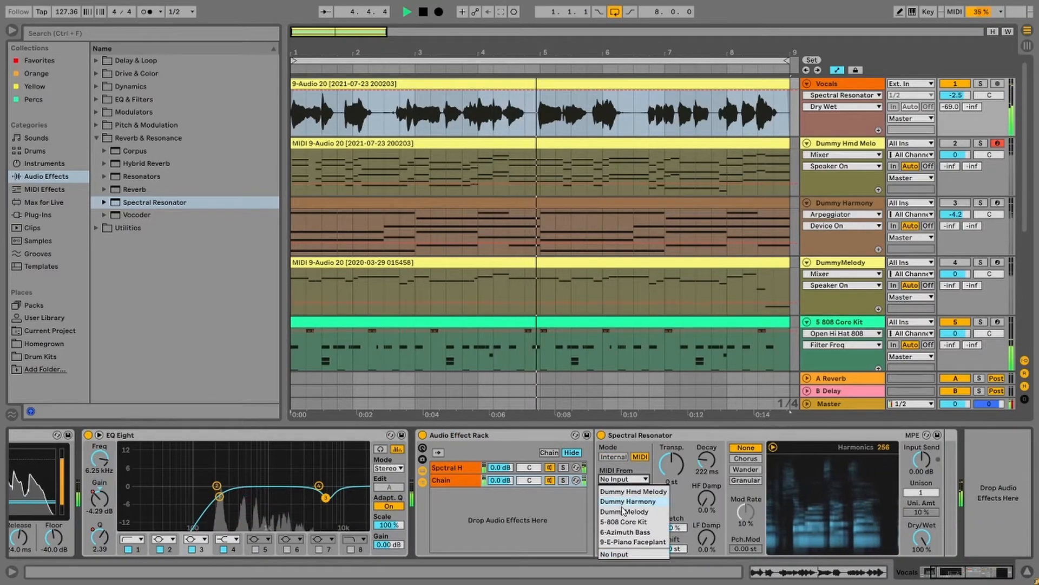
{"action": "left_click", "coordinate": [624, 511]}
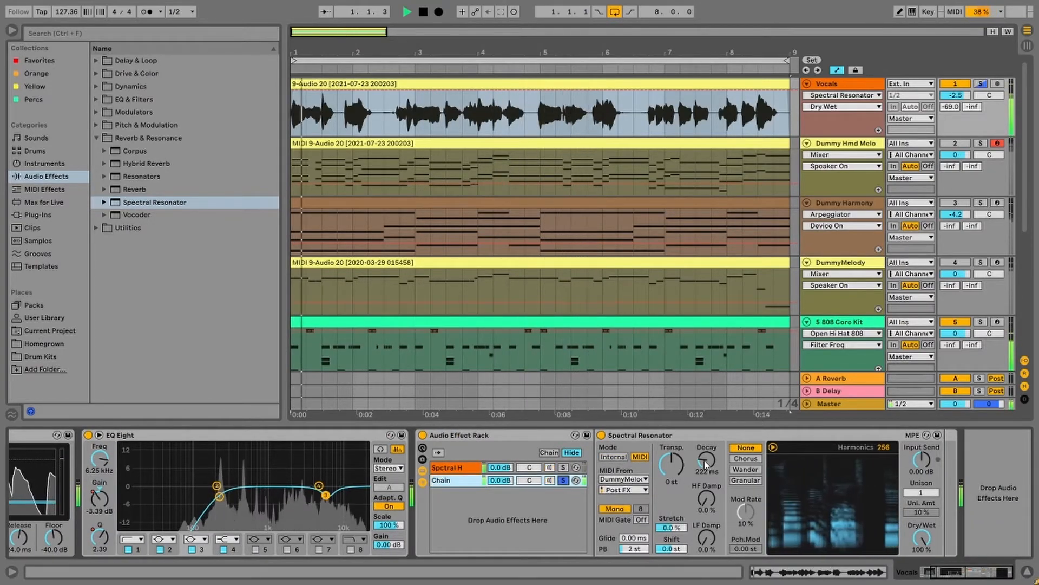